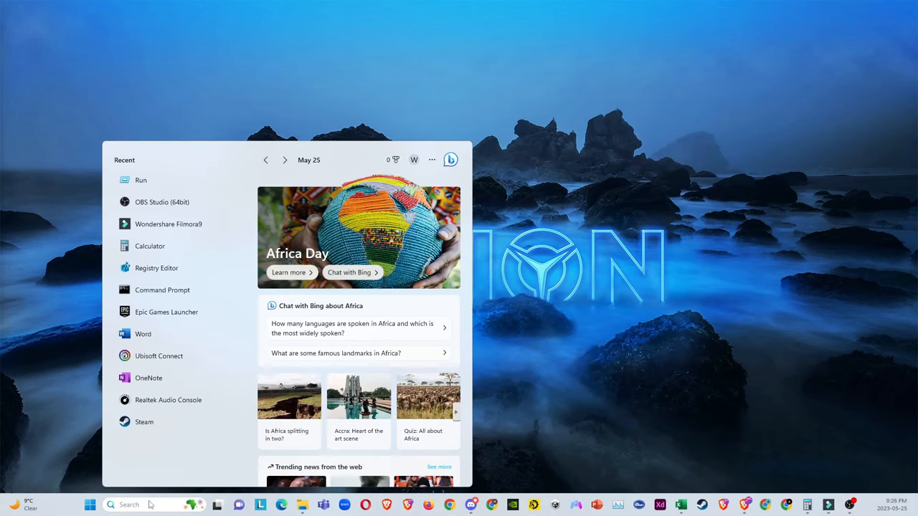
- Run the 'temp' command to reach the Windows Temp folder on C
left_click(144, 505)
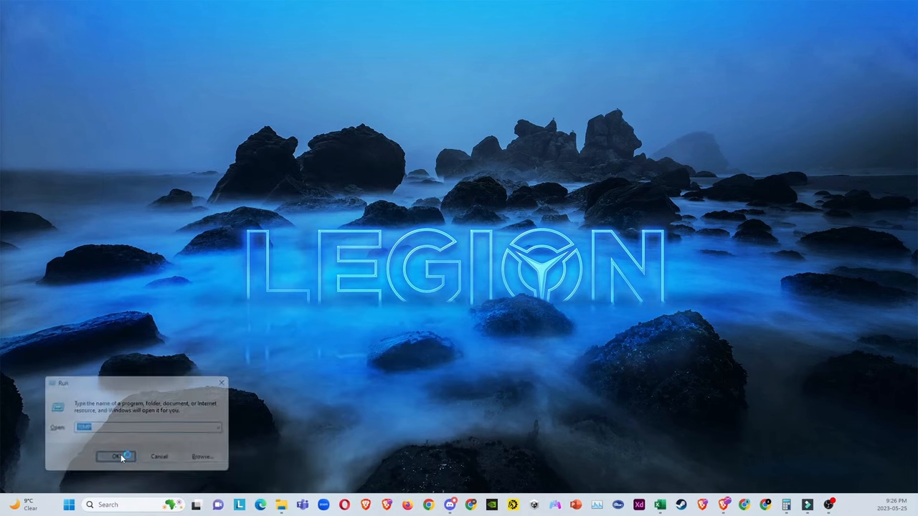
left_click(115, 456)
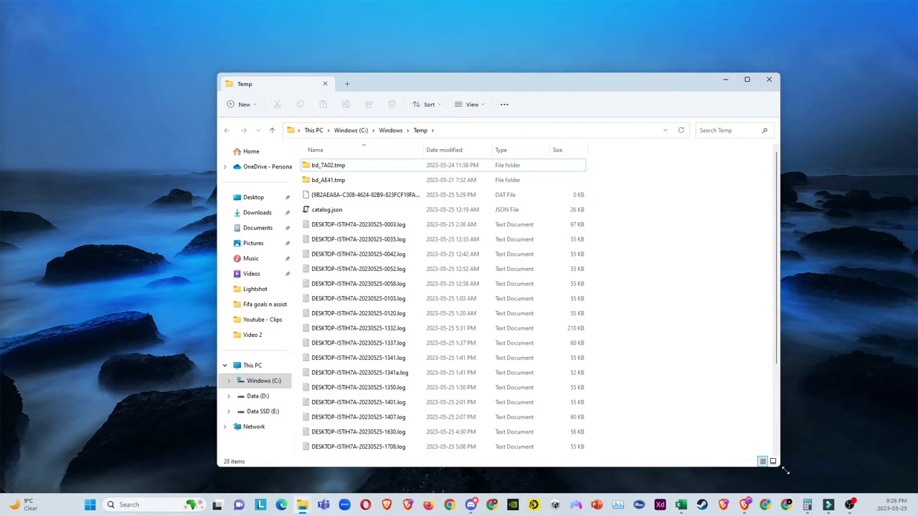
- Delete all Temp folder items, skipping in-use files for all current items
key("ctrl+a")
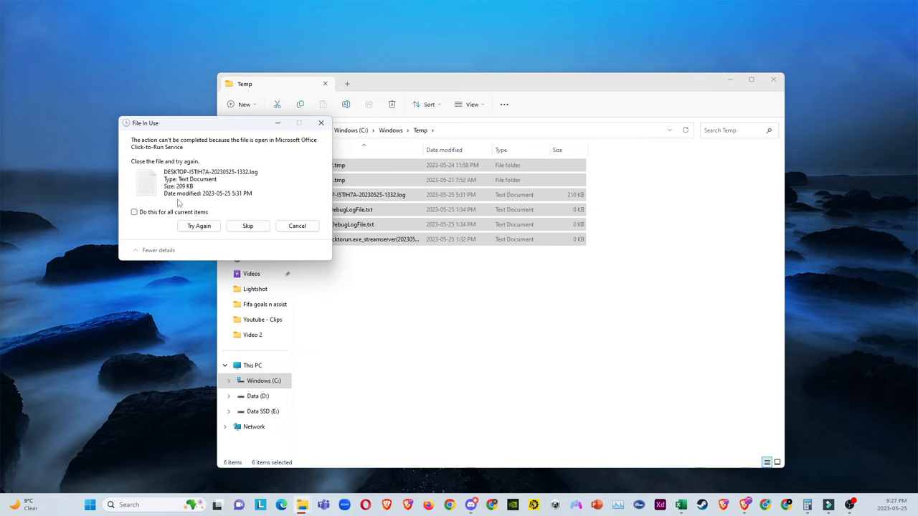
mouse_move(140, 218)
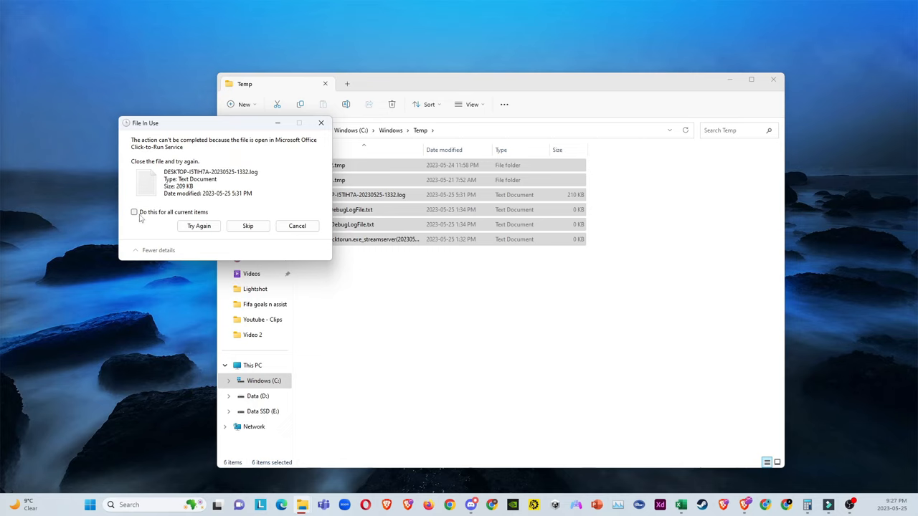
left_click(133, 213)
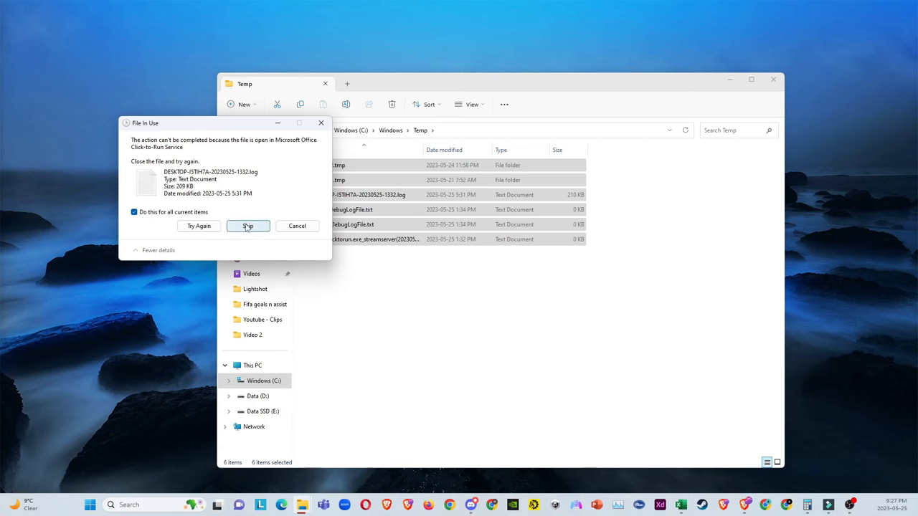
left_click(246, 227)
type("%TEMP%")
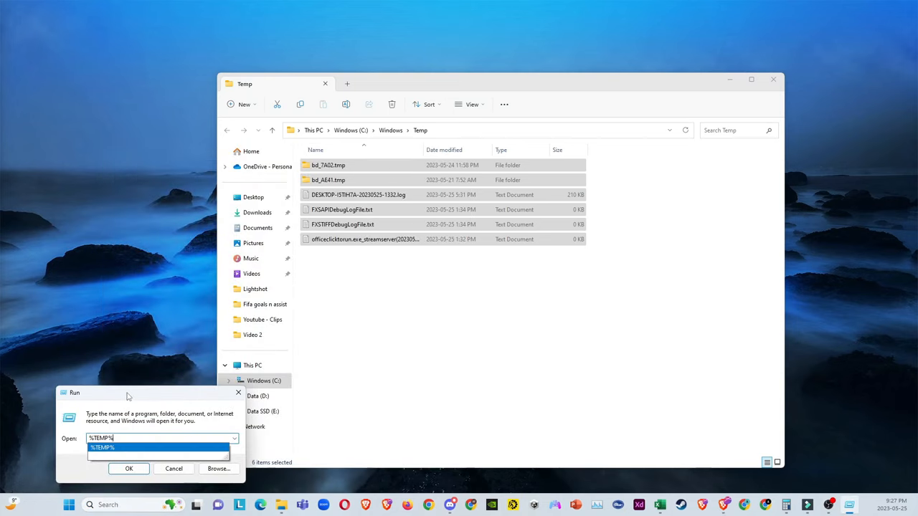
- Run %TEMP% to reach the user's temp folder for clearing
left_click(130, 467)
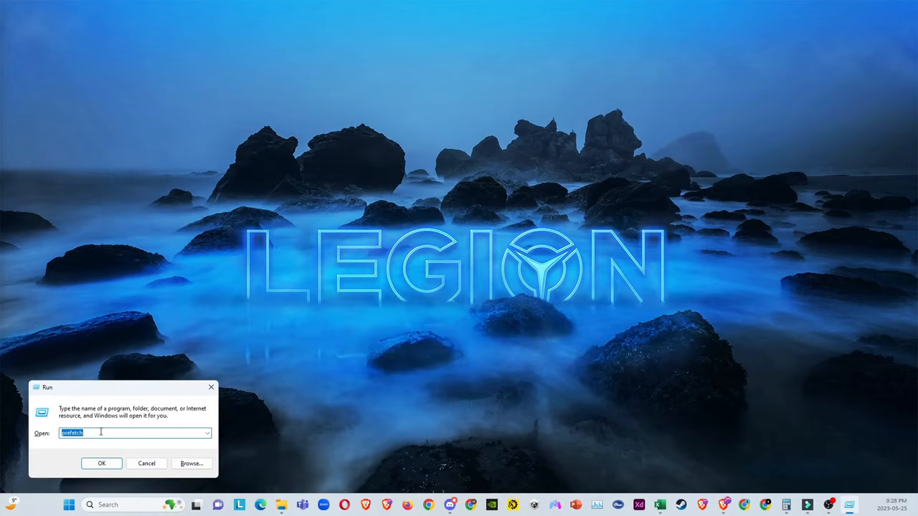
- Run 'prefetch' and grant permanent access to the Prefetch folder
left_click(100, 463)
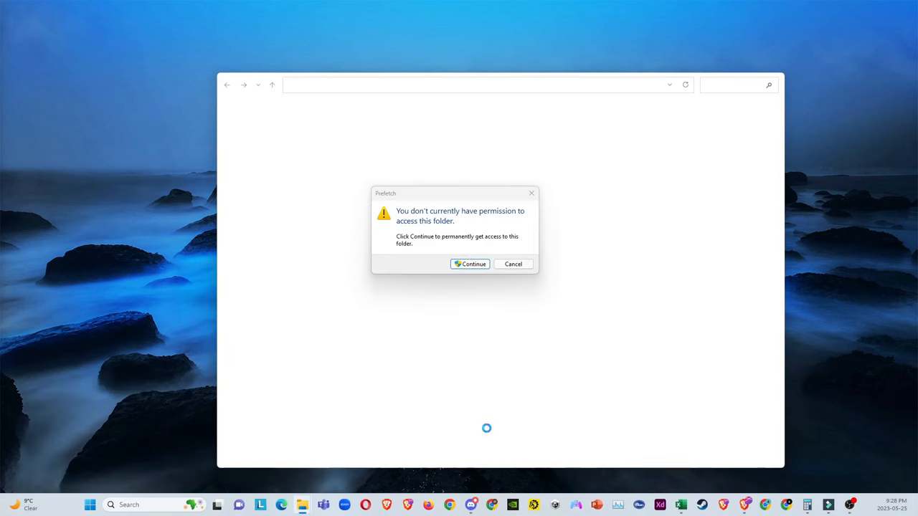
left_click(471, 264)
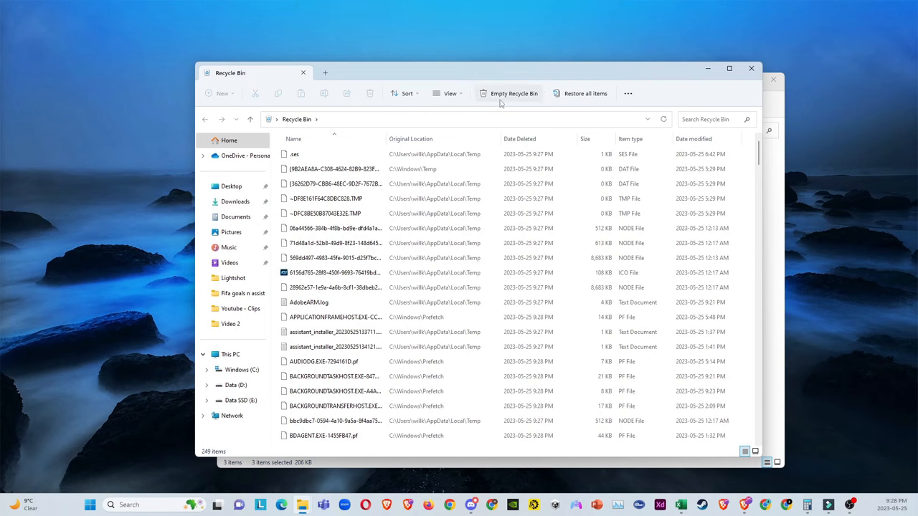
mouse_move(510, 94)
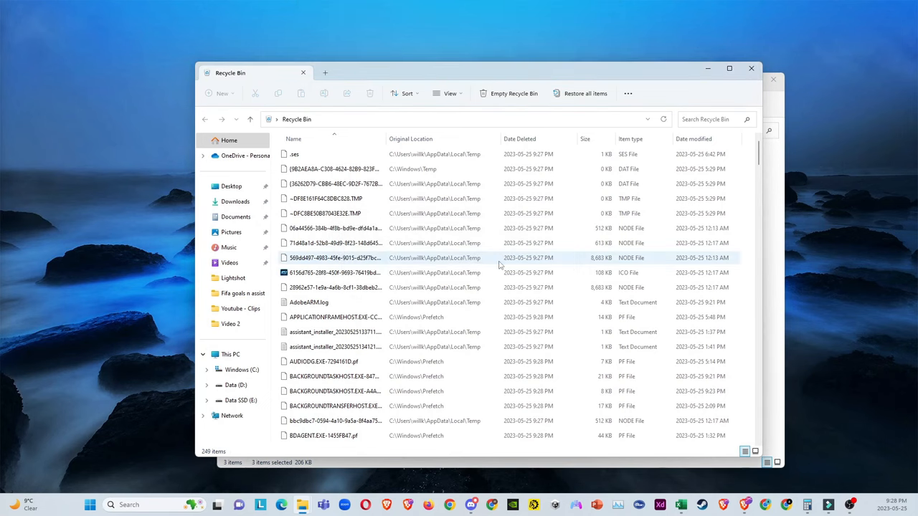
- Empty the Recycle Bin of the deleted temp and prefetch files
left_click(512, 93)
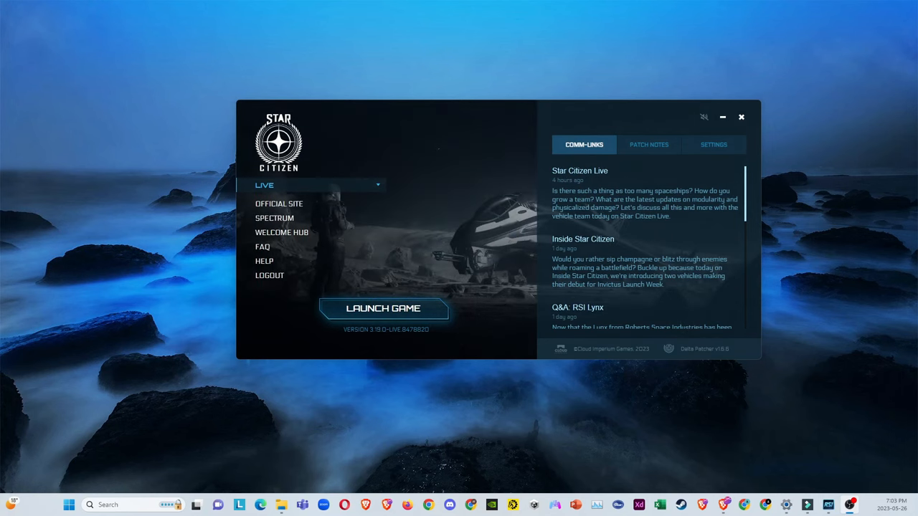
- Launch Star Citizen from the RSI Launcher to the module selection screen
left_click(383, 308)
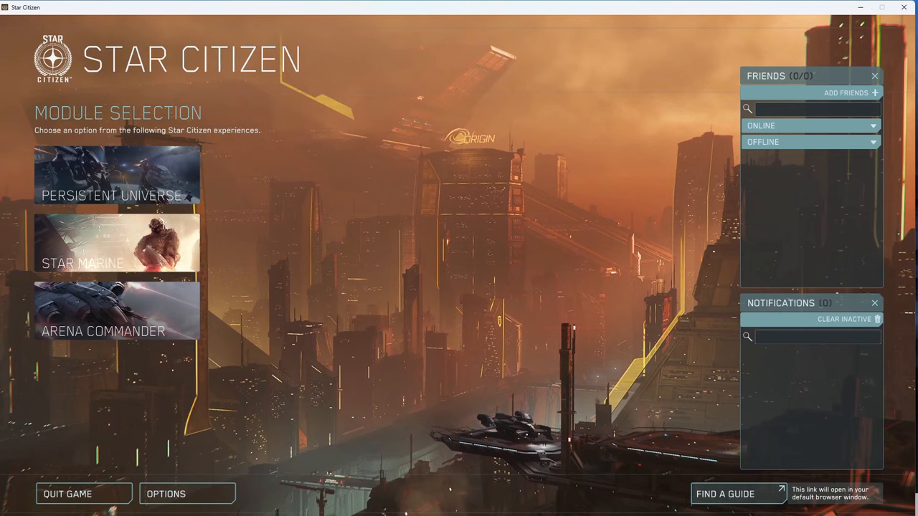
mouse_move(115, 243)
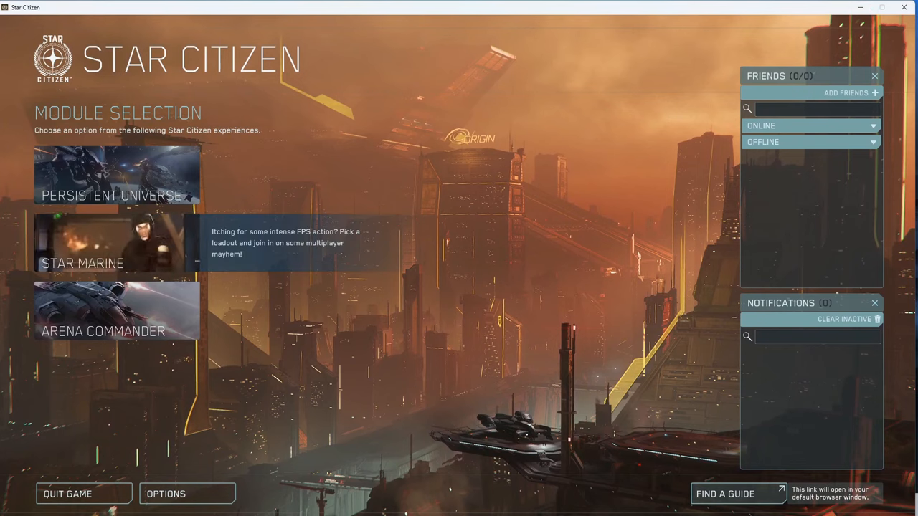